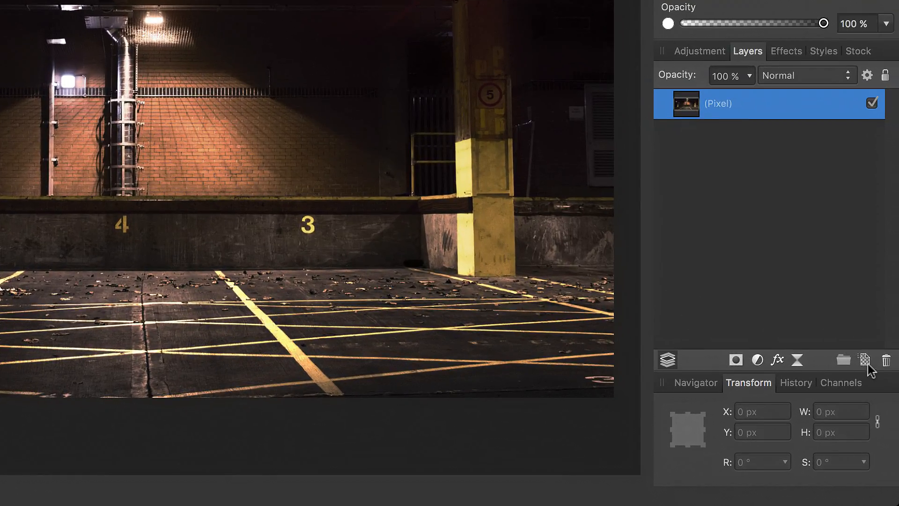
- Add a pixel layer filled with a top-to-bottom white-to-grey linear gradient and blend it as Overlay
left_click(865, 360)
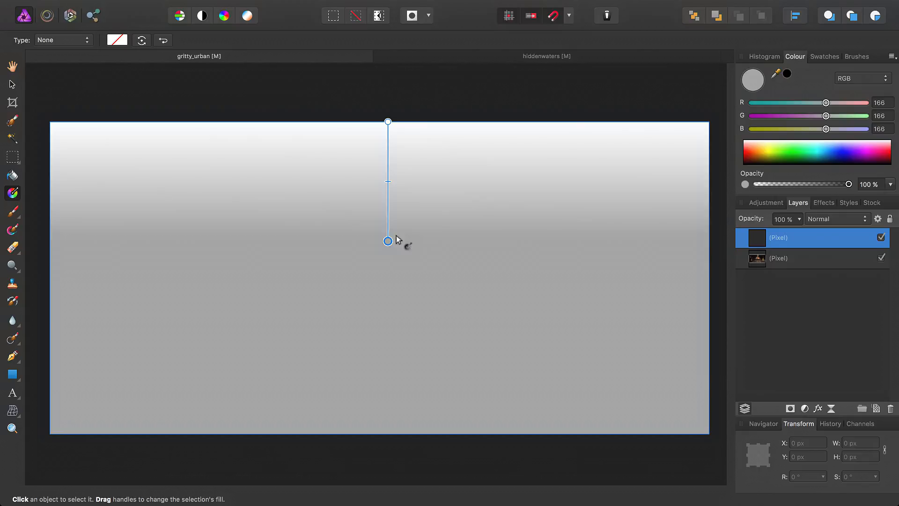
left_click_drag(387, 241, 388, 428)
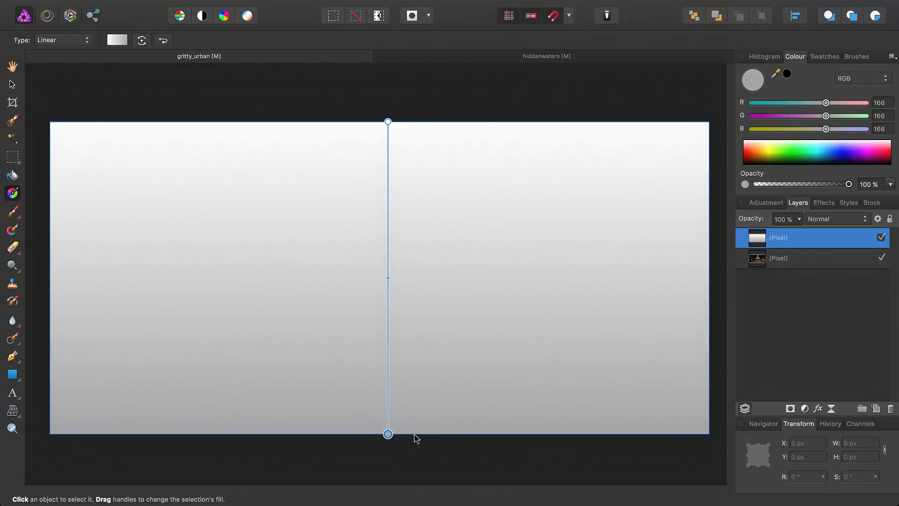
left_click(837, 219)
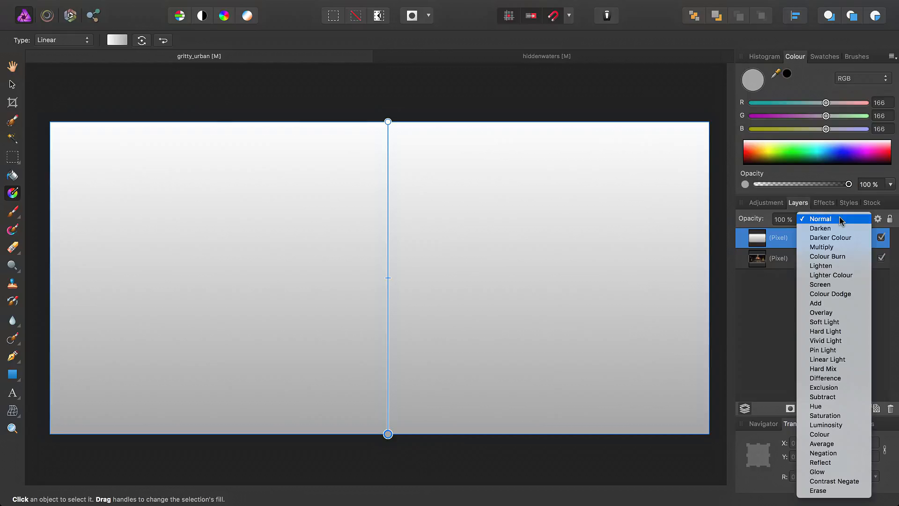
left_click(822, 313)
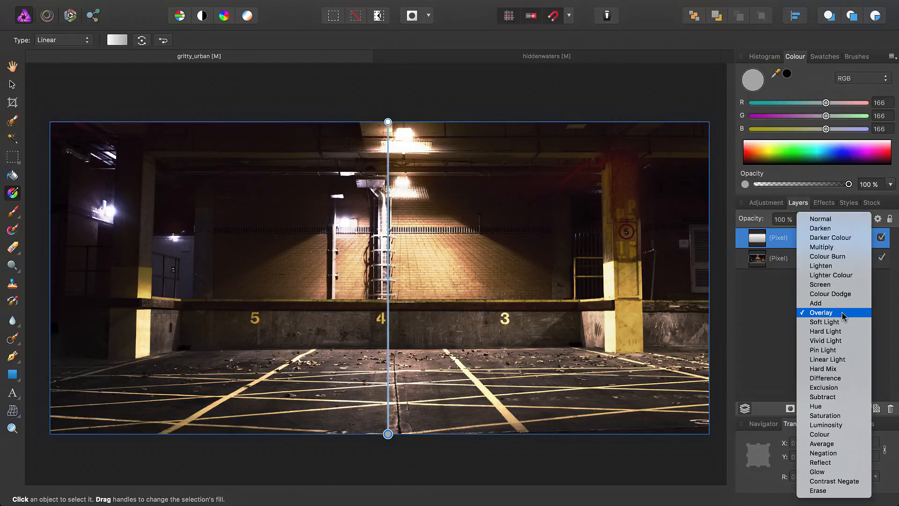
left_click(822, 313)
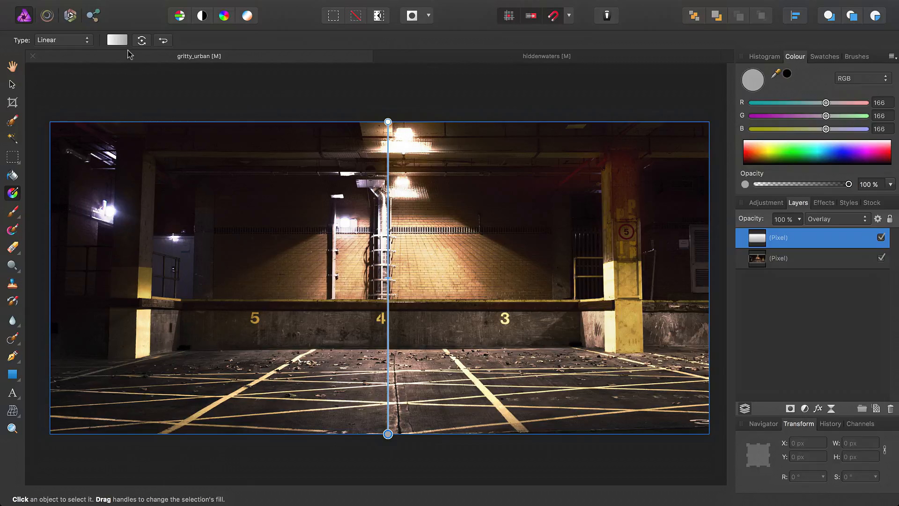
- Recolour the gradient fill so the start stop is orange and the end stop is blue
left_click(116, 40)
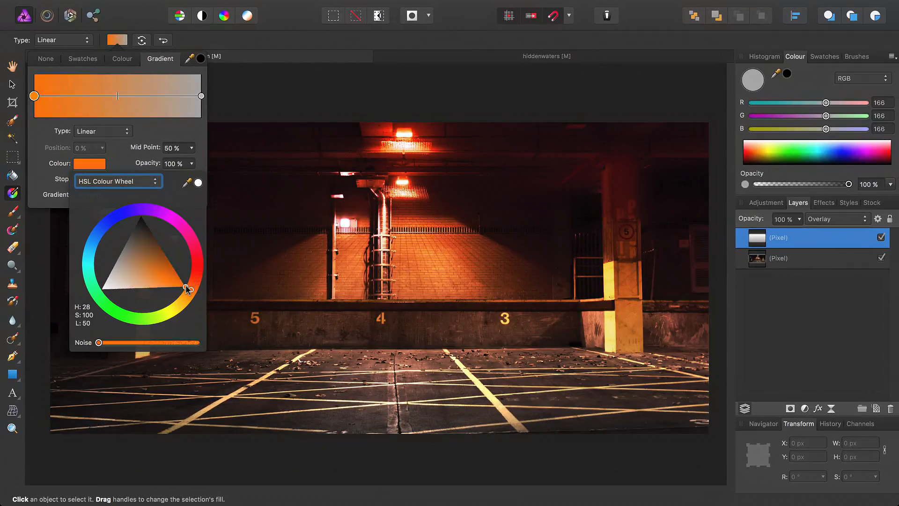
left_click_drag(187, 289, 189, 292)
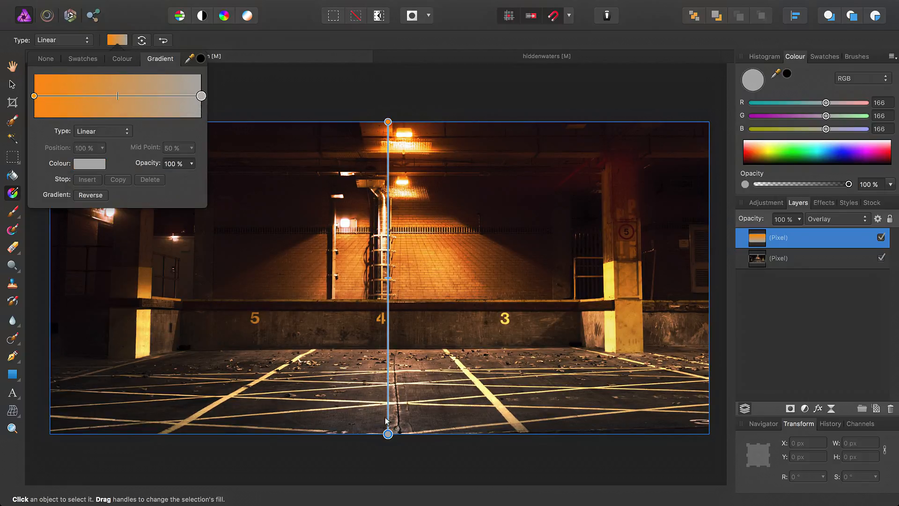
left_click(90, 163)
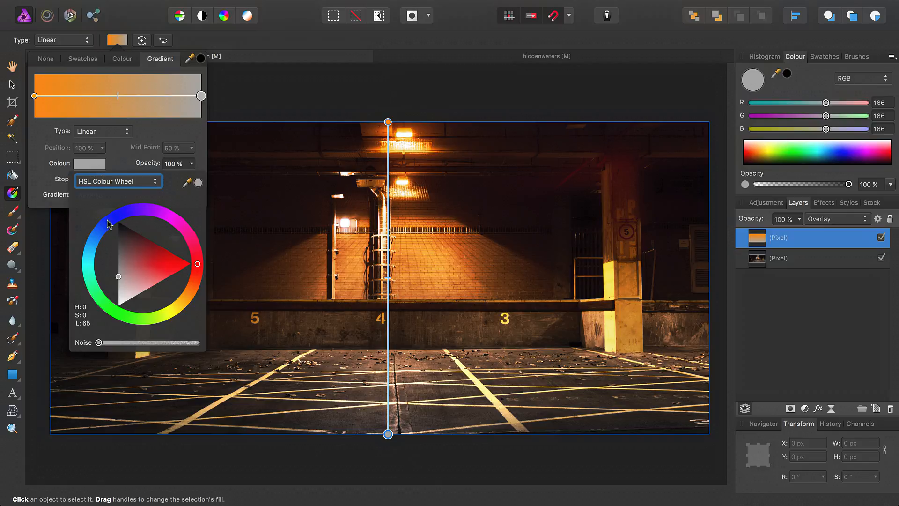
left_click(98, 237)
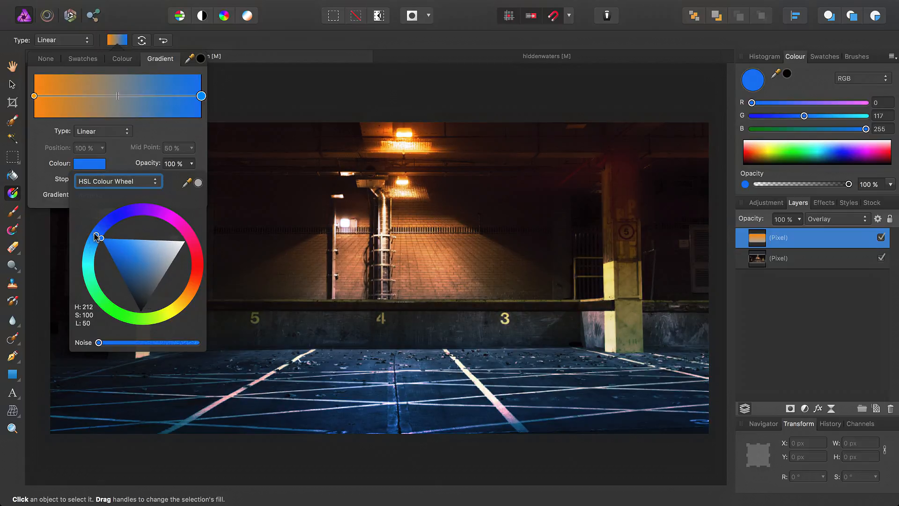
left_click_drag(97, 237, 96, 241)
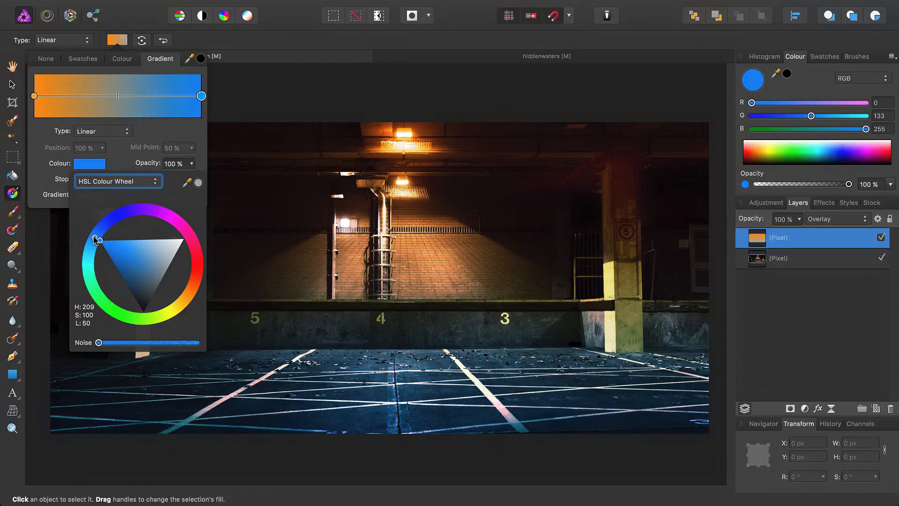
left_click_drag(388, 122, 388, 434)
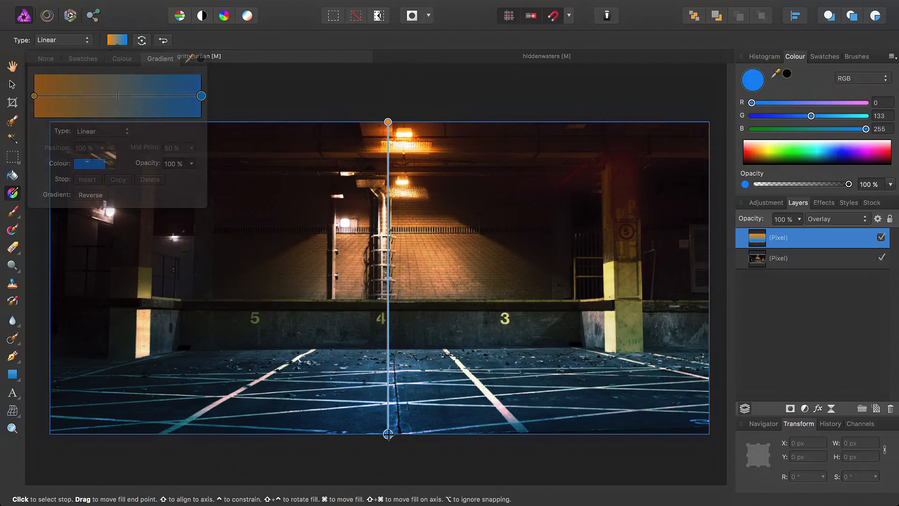
left_click_drag(388, 433, 388, 382)
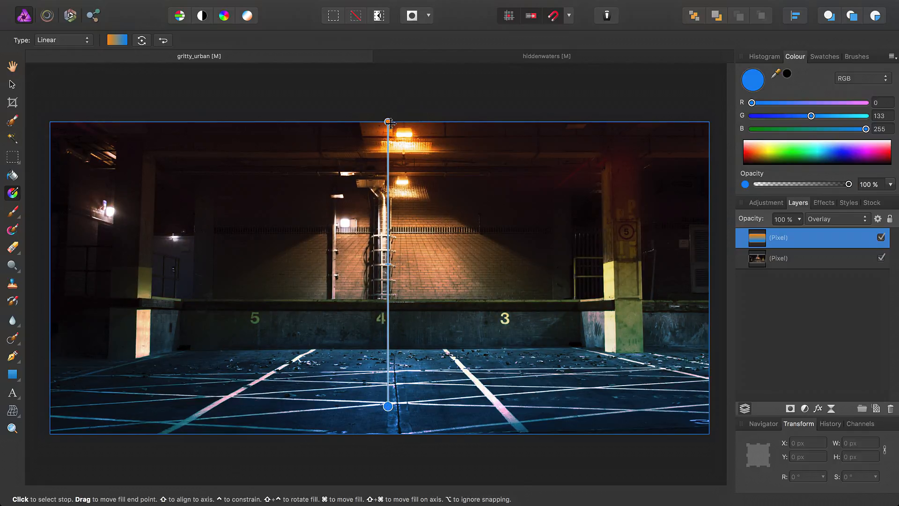
left_click_drag(387, 121, 388, 197)
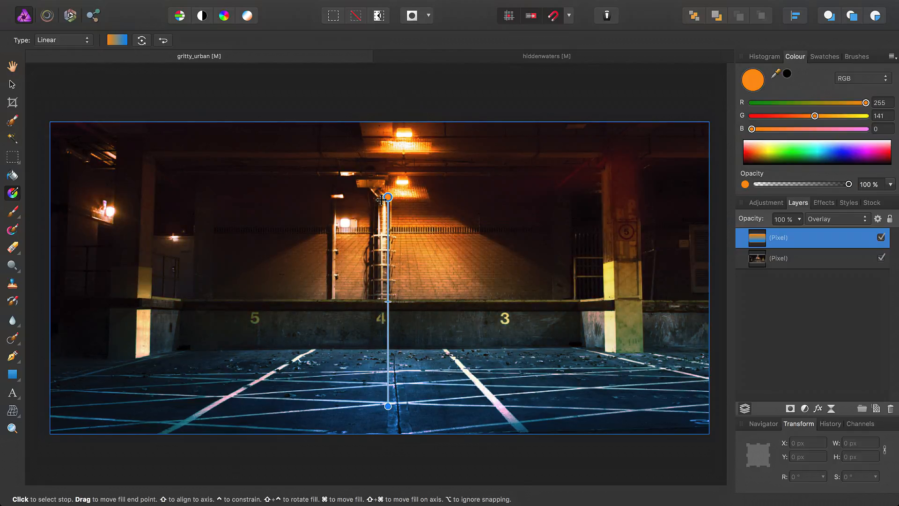
left_click_drag(387, 196, 387, 121)
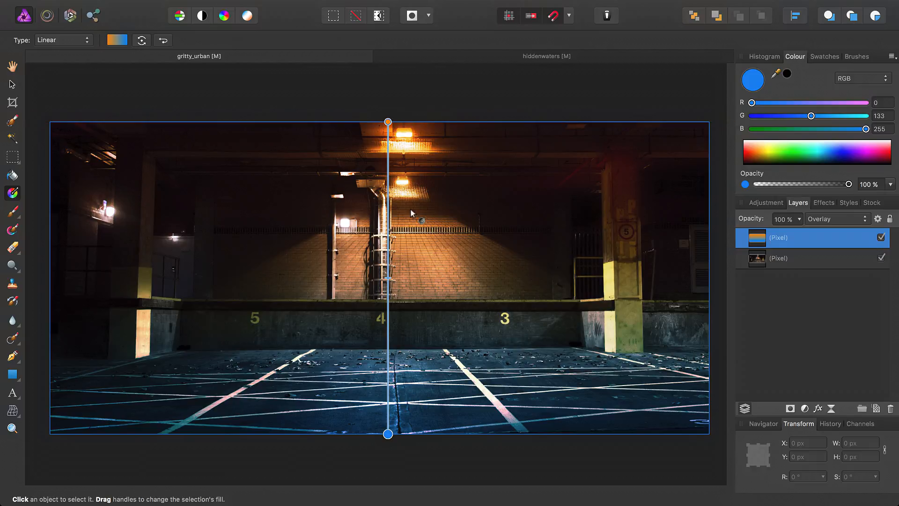
mouse_move(784, 286)
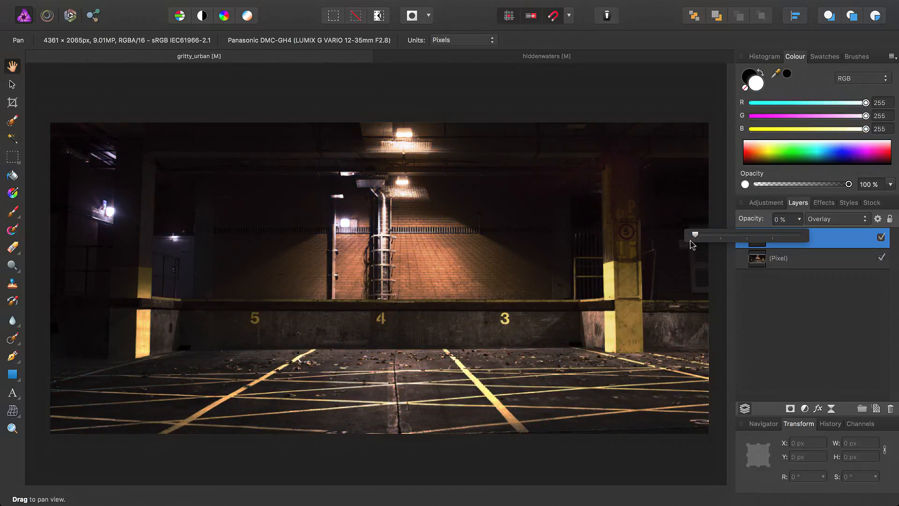
left_click_drag(695, 235, 758, 235)
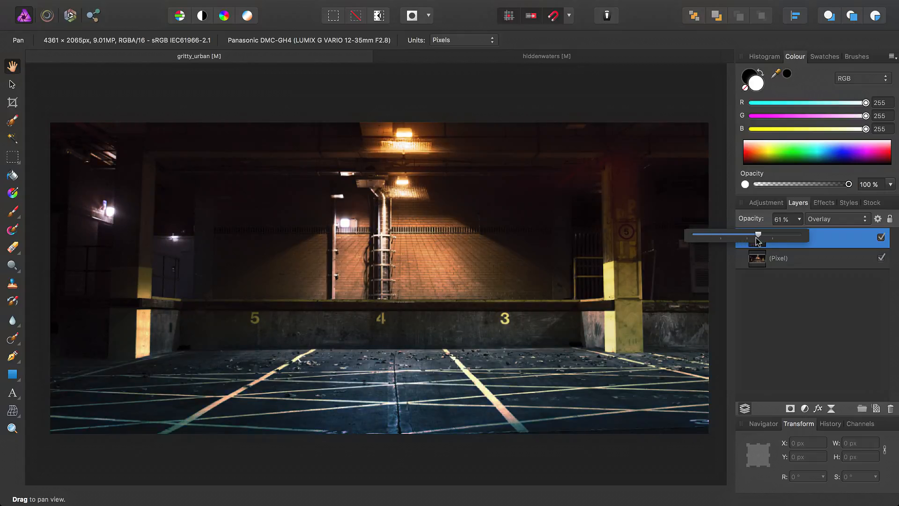
left_click_drag(758, 237, 794, 236)
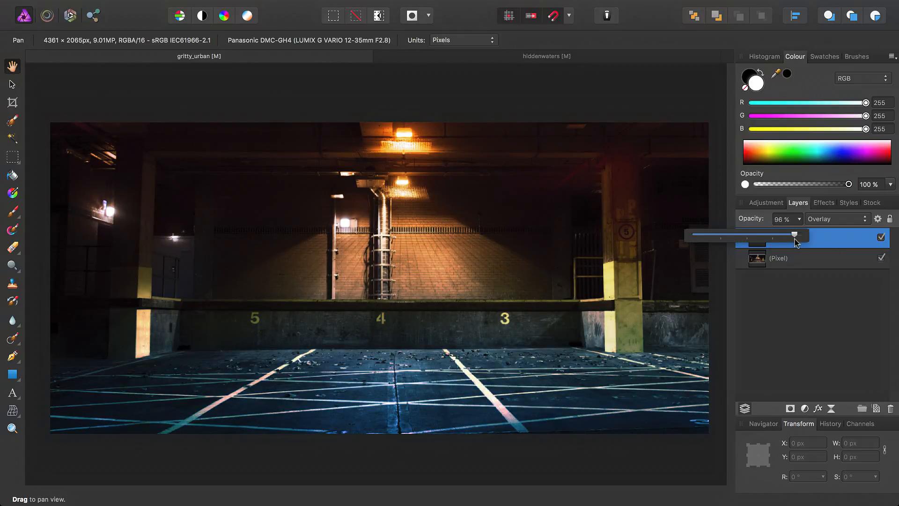
left_click_drag(795, 235, 768, 235)
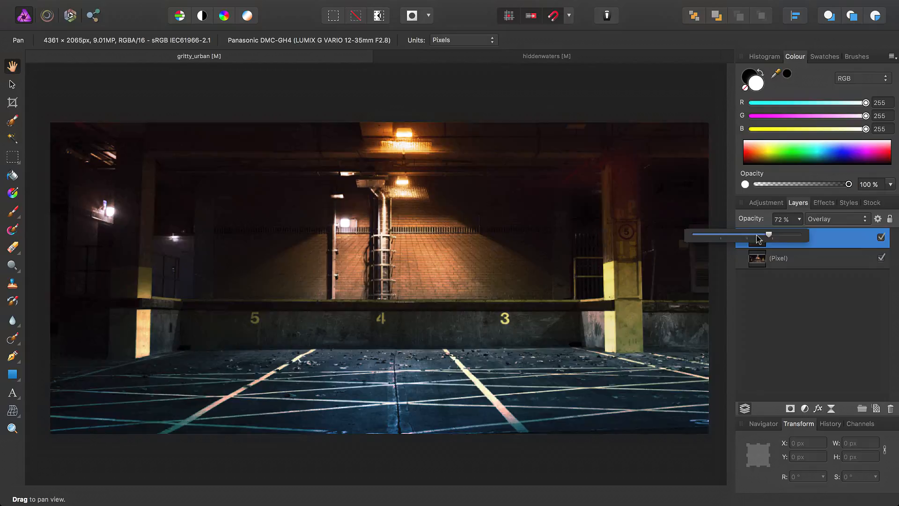
left_click_drag(768, 235, 738, 235)
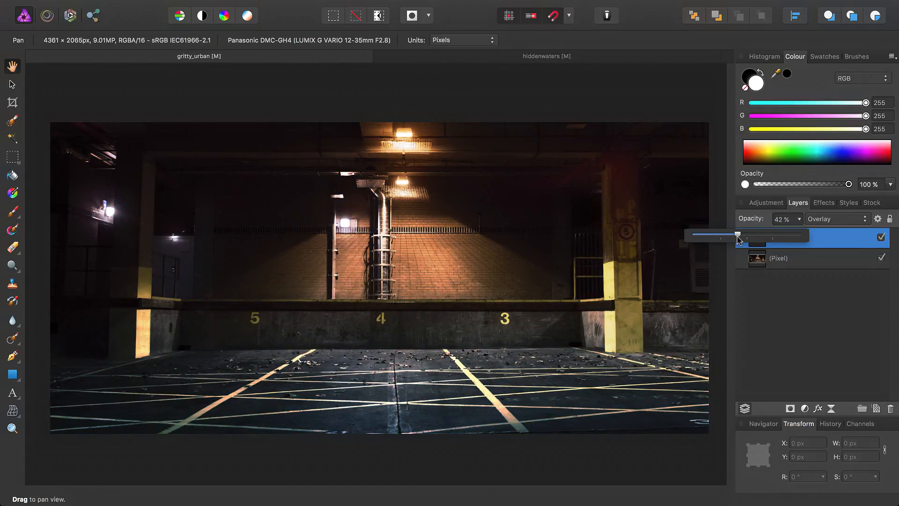
left_click_drag(737, 236, 746, 236)
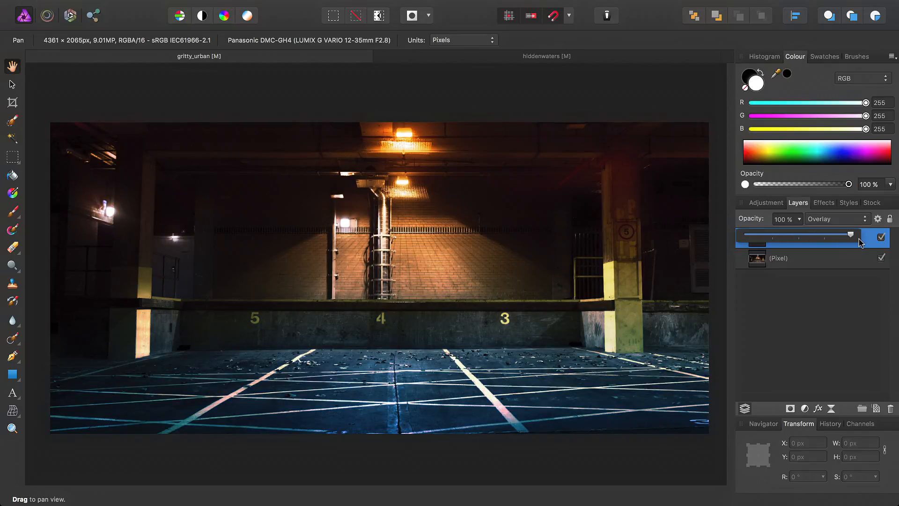
- Try Soft Light, Hard Light, Vivid Light and a colour blend on the gradient layer, then settle on Add
left_click(836, 218)
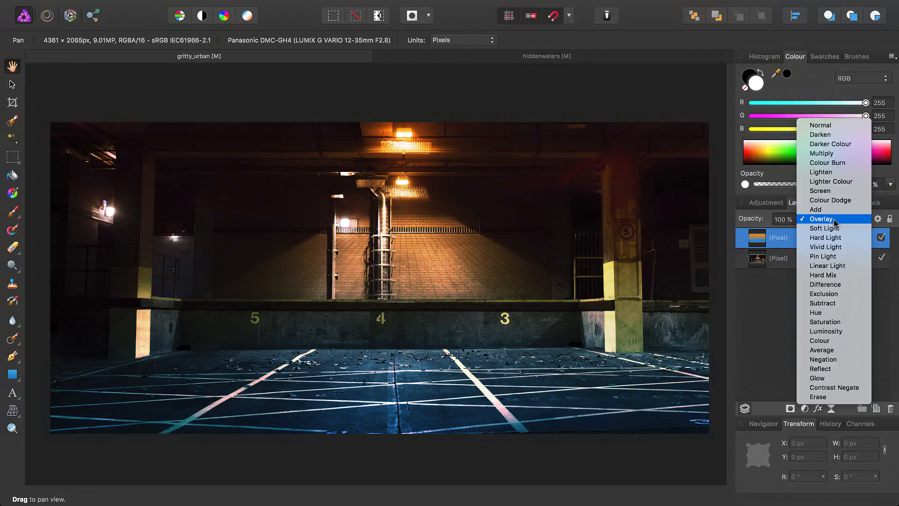
left_click(824, 227)
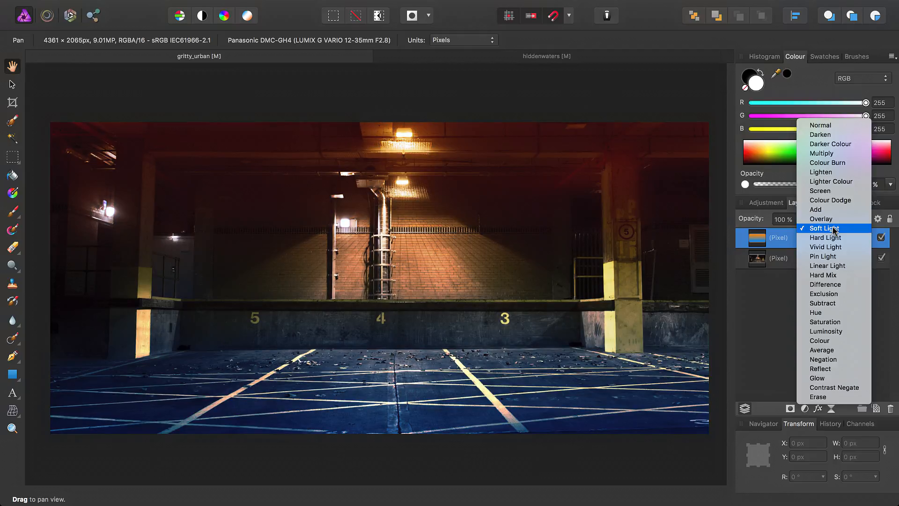
left_click(827, 237)
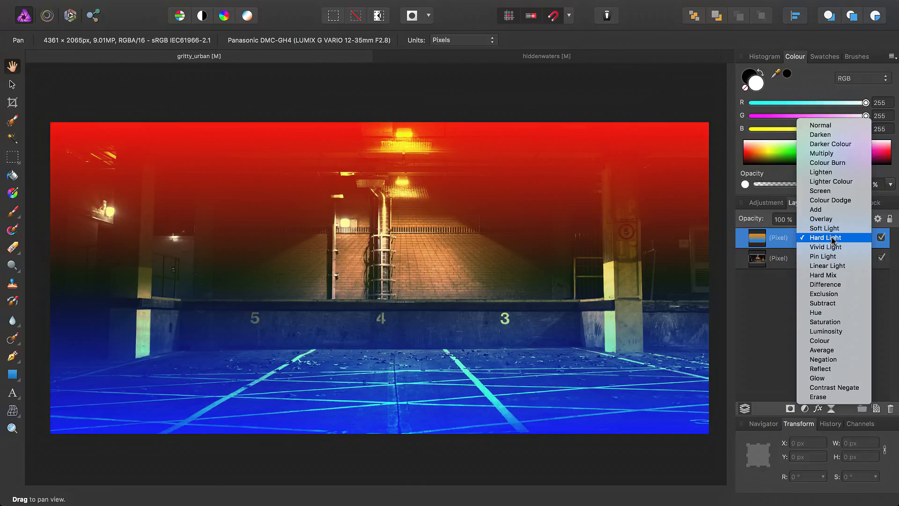
left_click(824, 246)
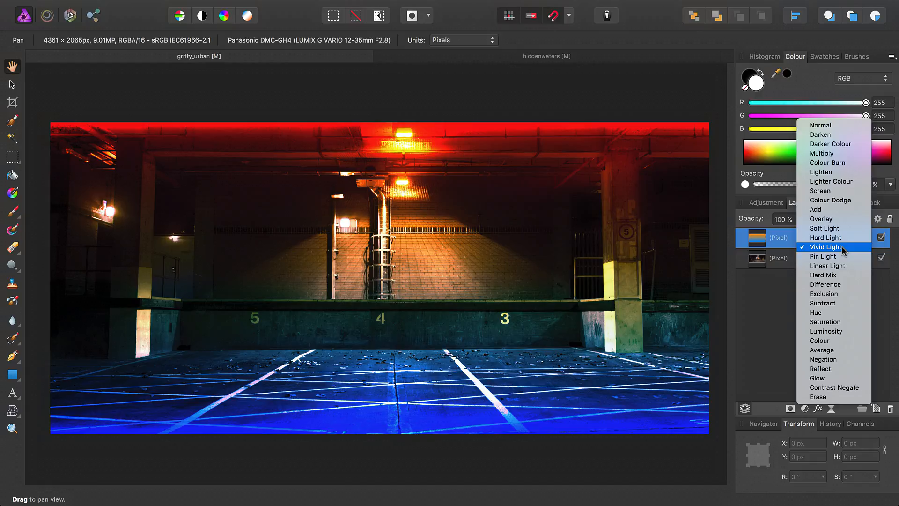
left_click(820, 341)
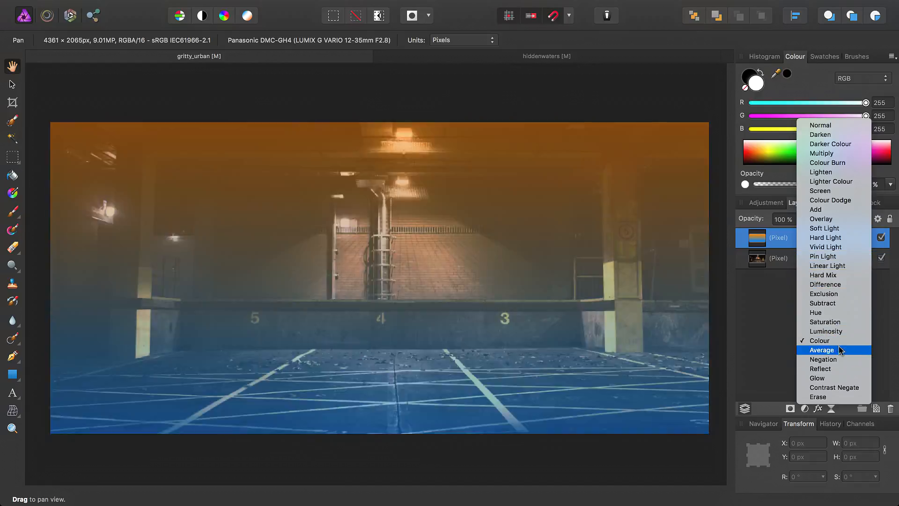
left_click(822, 218)
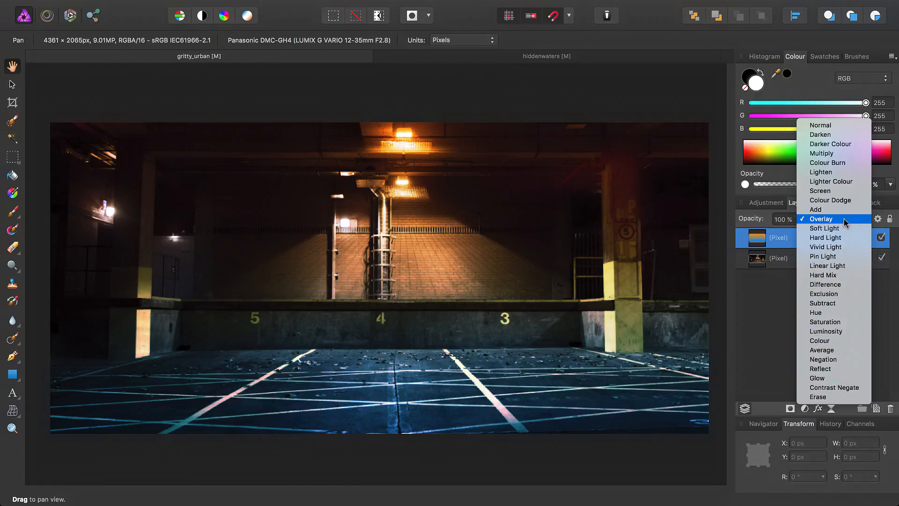
left_click(816, 209)
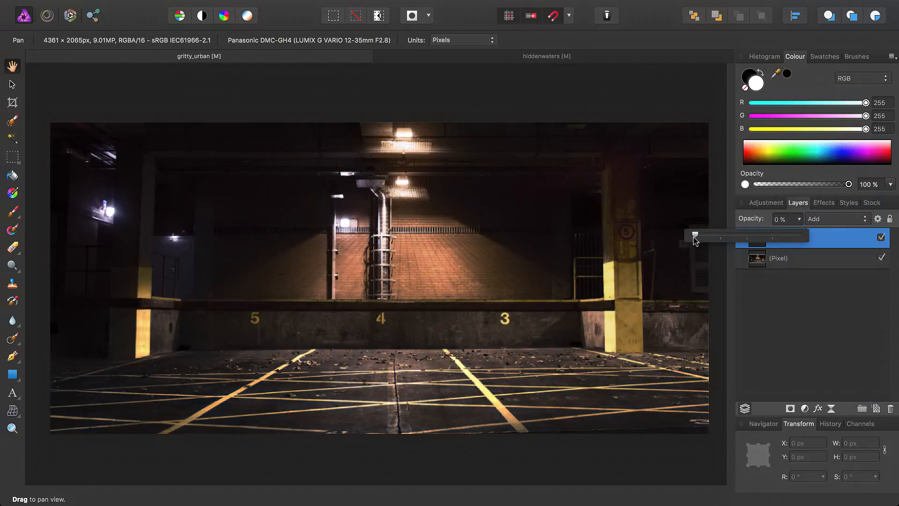
- Bring the Add-blended gradient layer's opacity up from 0% and settle it at 25%
left_click_drag(694, 236, 716, 236)
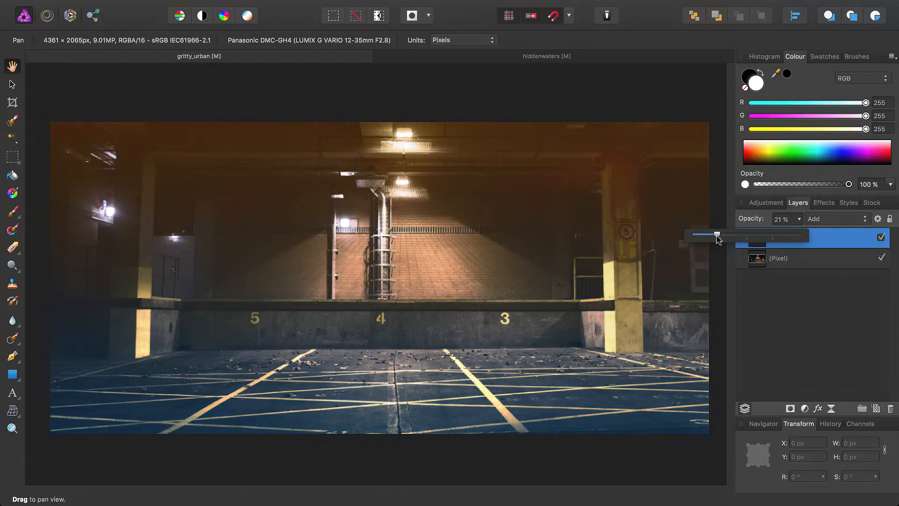
left_click_drag(718, 234, 706, 234)
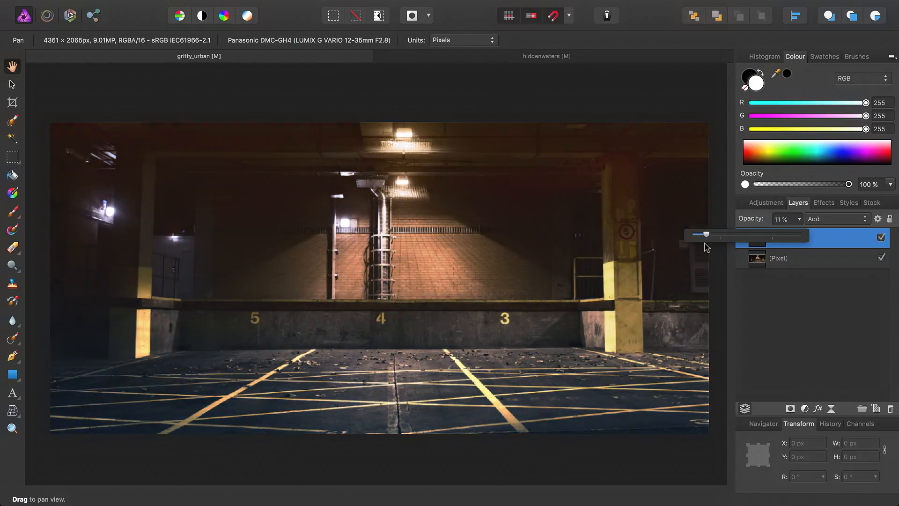
left_click_drag(707, 235, 722, 235)
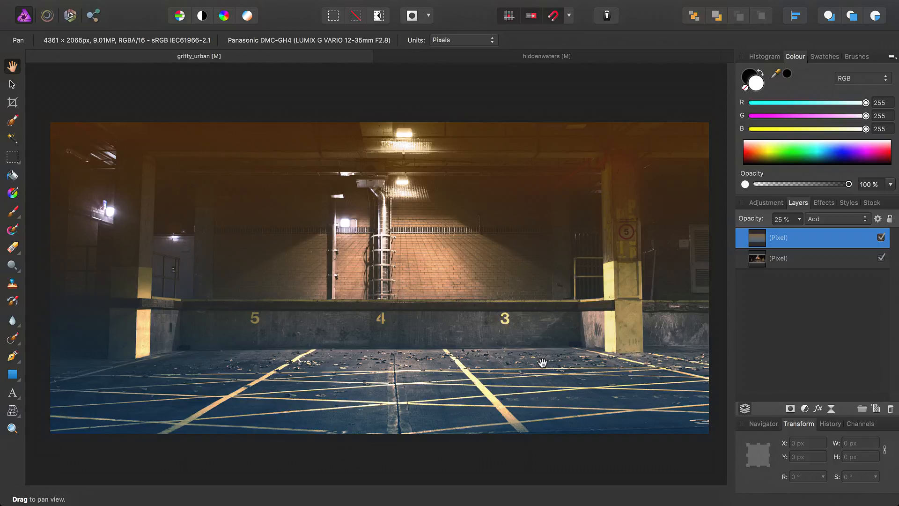
mouse_move(828, 227)
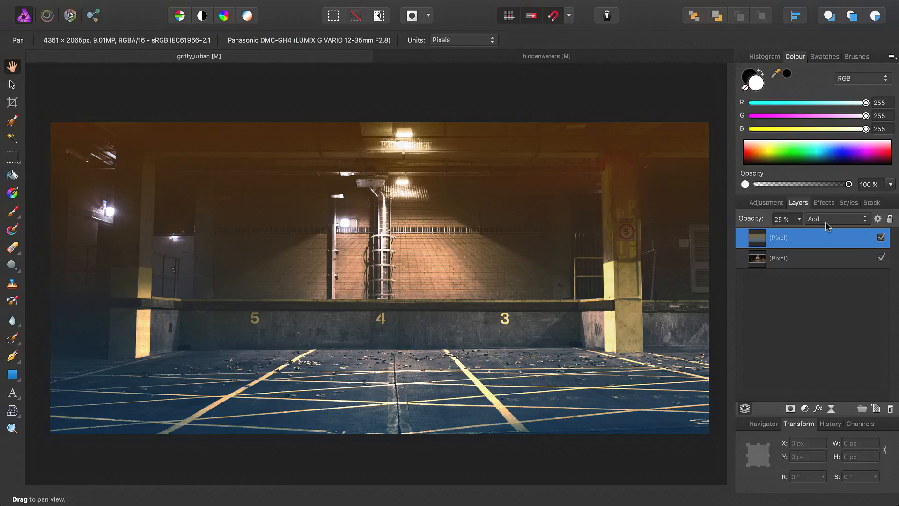
mouse_move(479, 282)
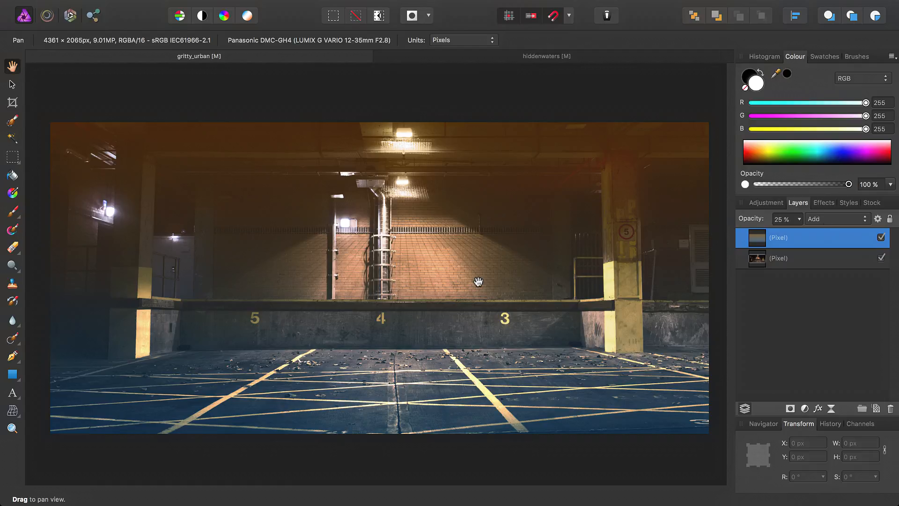